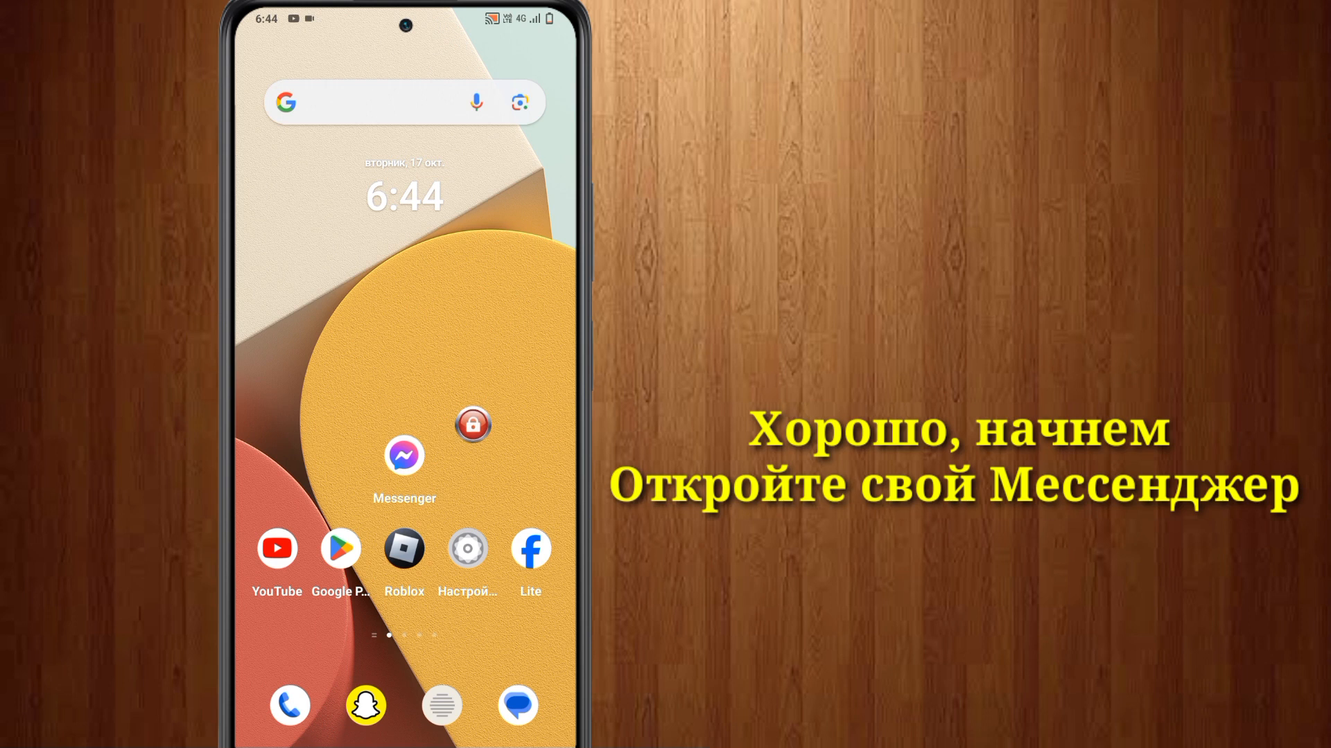
Launch Messenger from the home screen to reach its settings list
{"action": "left_click", "coordinate": [404, 456]}
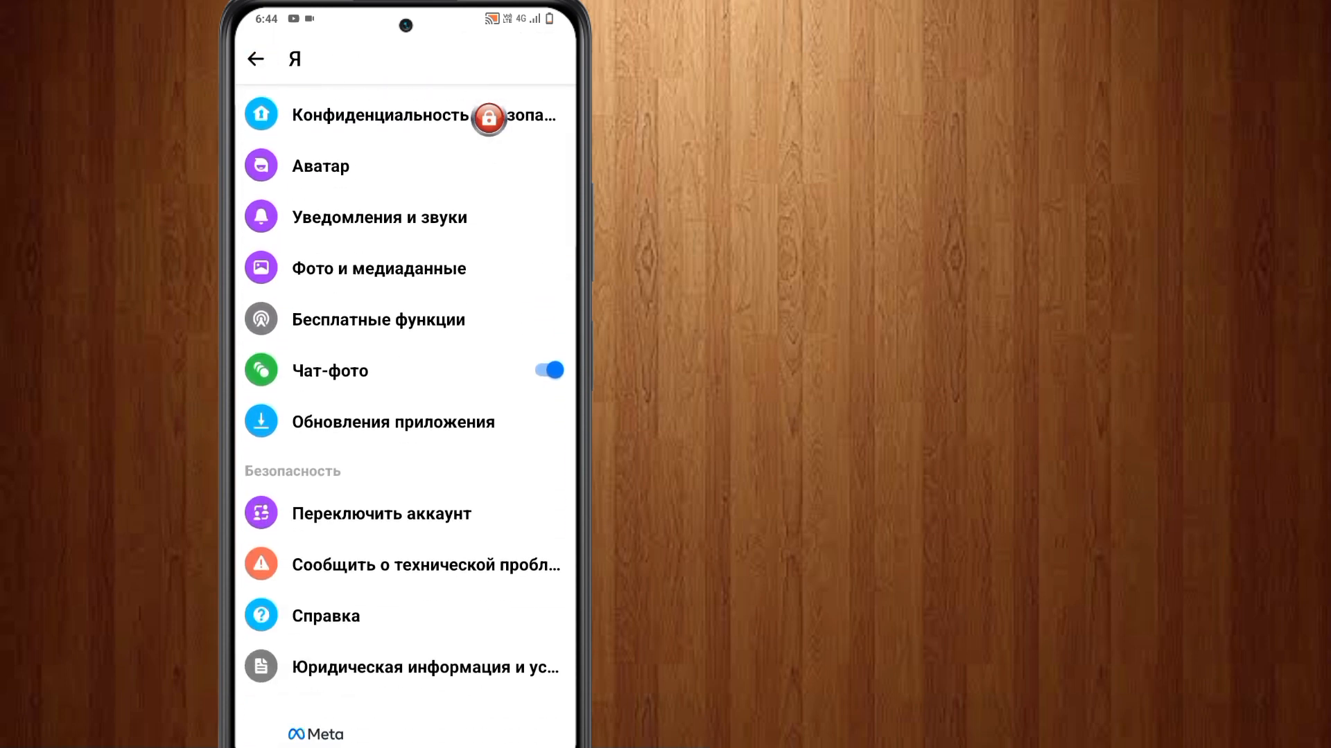
Open Accounts Center's Личная информация and its account ownership and control page
{"action": "scroll", "scroll_direction": "down", "scroll_amount": 3}
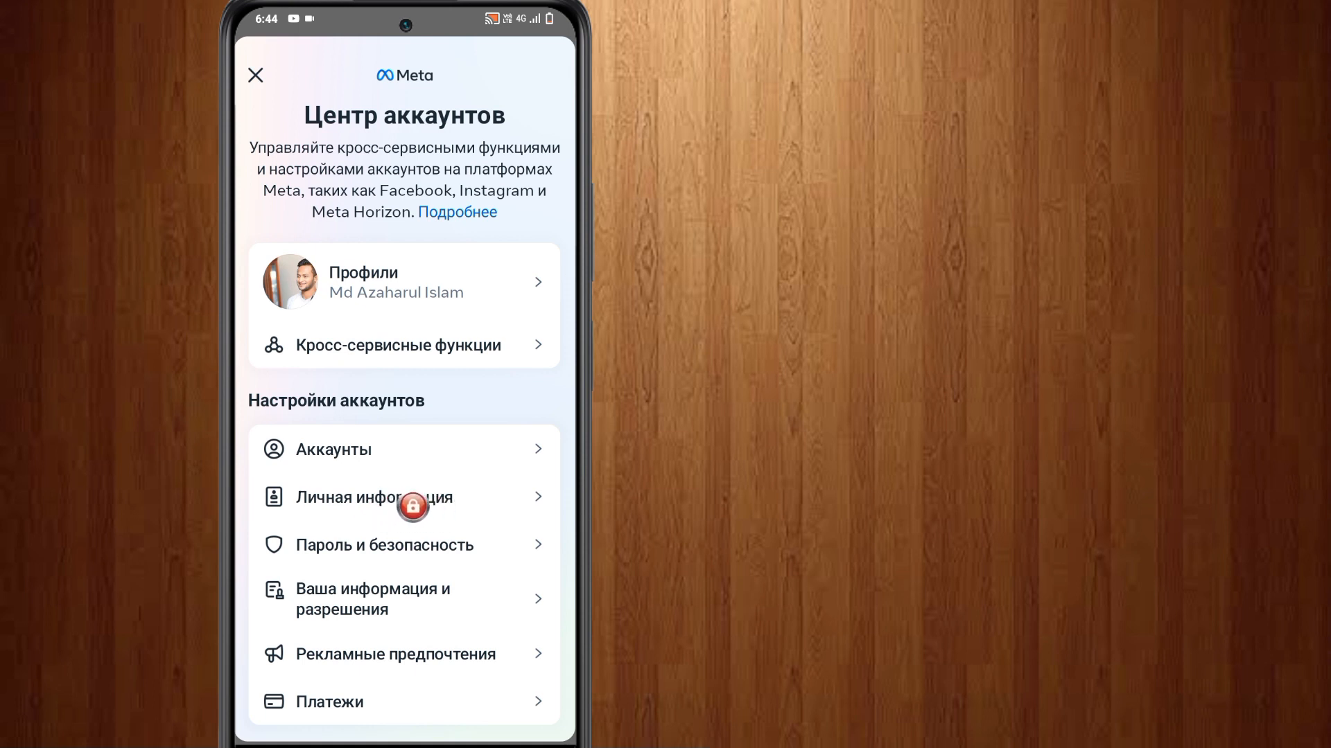
{"action": "left_click", "coordinate": [388, 497]}
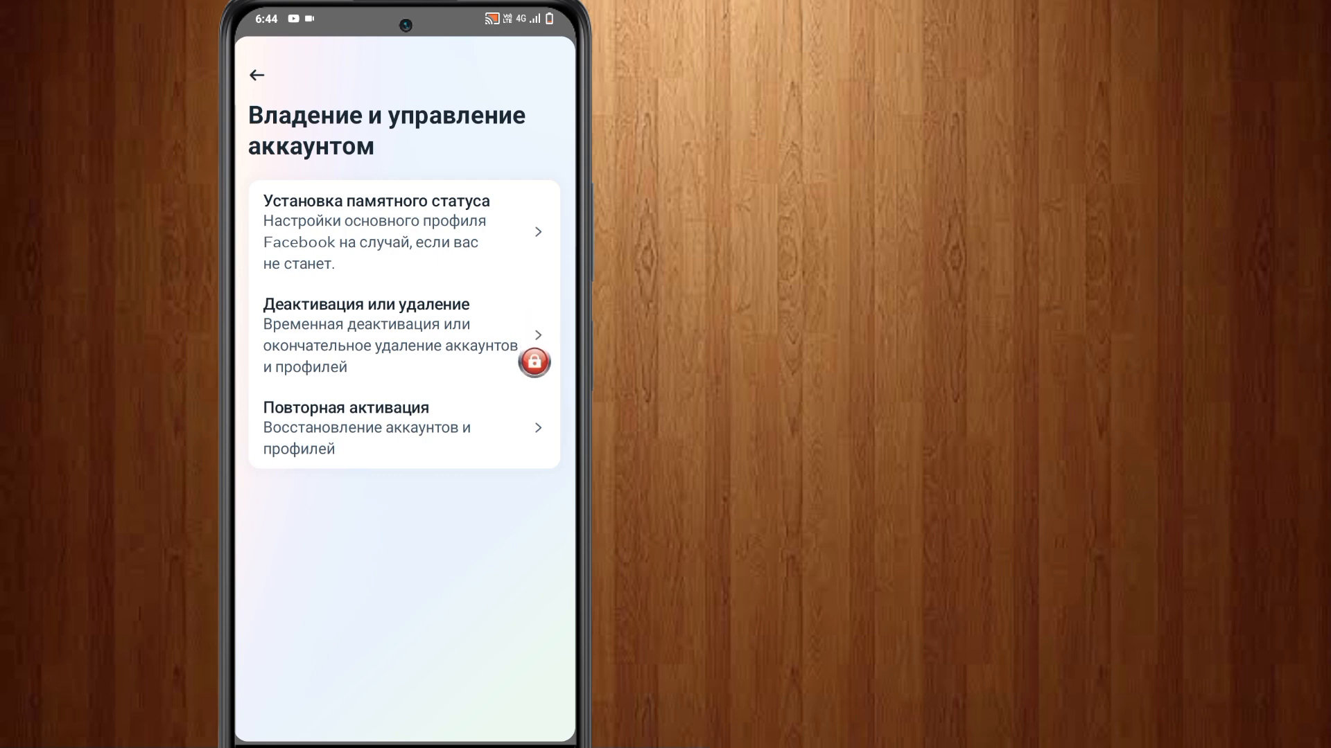
Open Деактивация или удаление for the Facebook account and view its options
{"action": "left_click", "coordinate": [404, 336]}
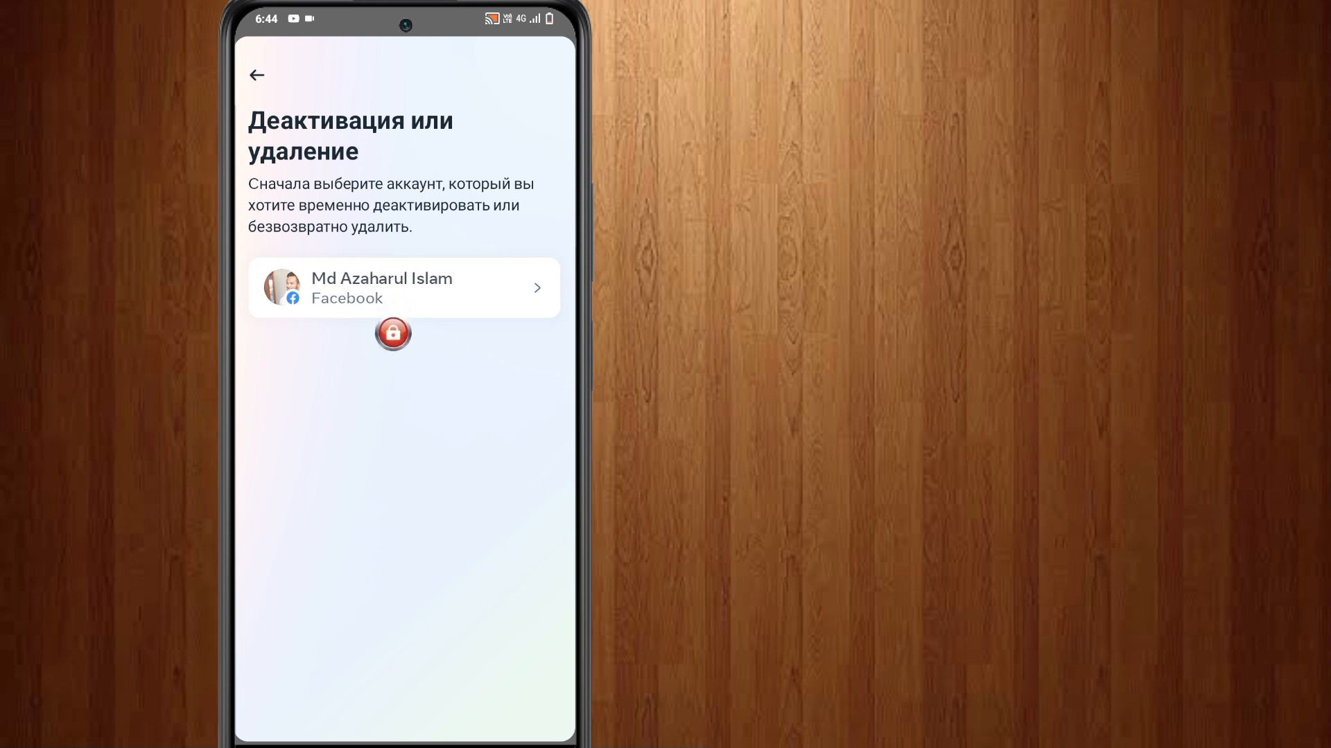
{"action": "left_click", "coordinate": [403, 287]}
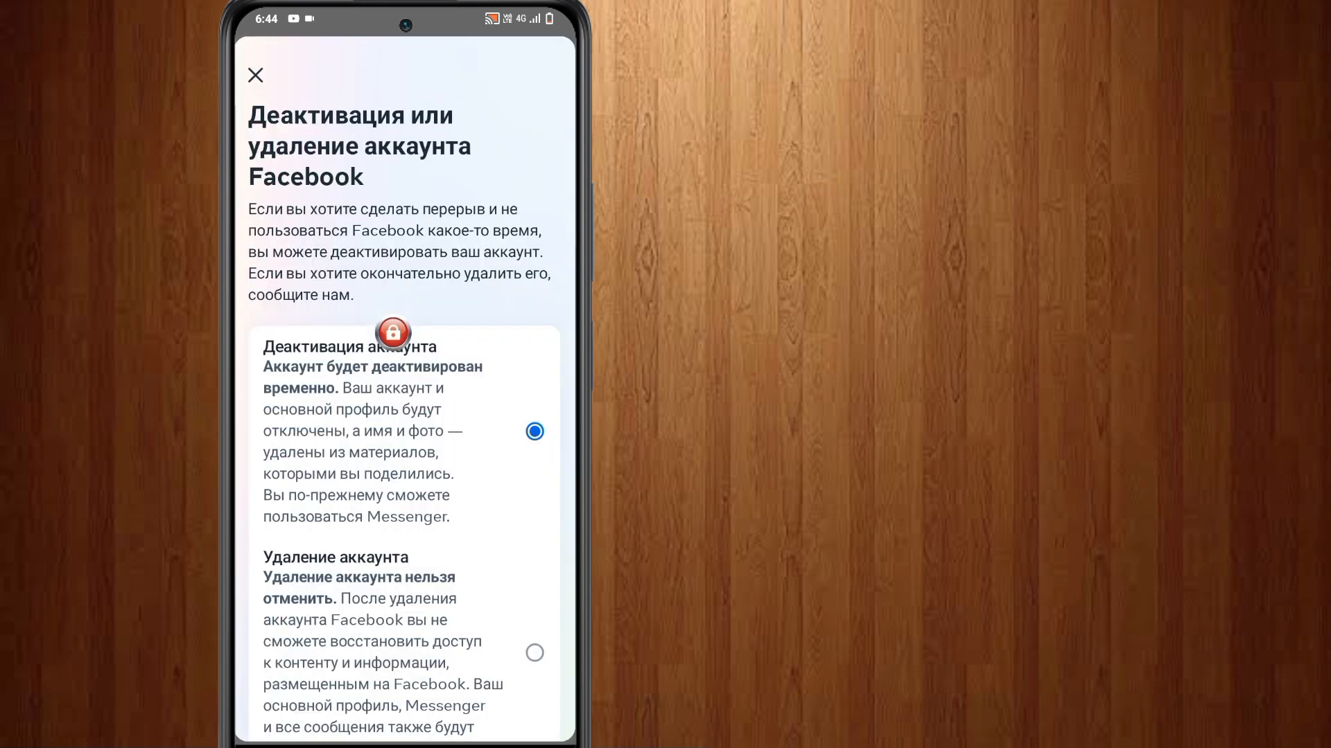
{"action": "scroll", "scroll_direction": "down", "scroll_amount": 3}
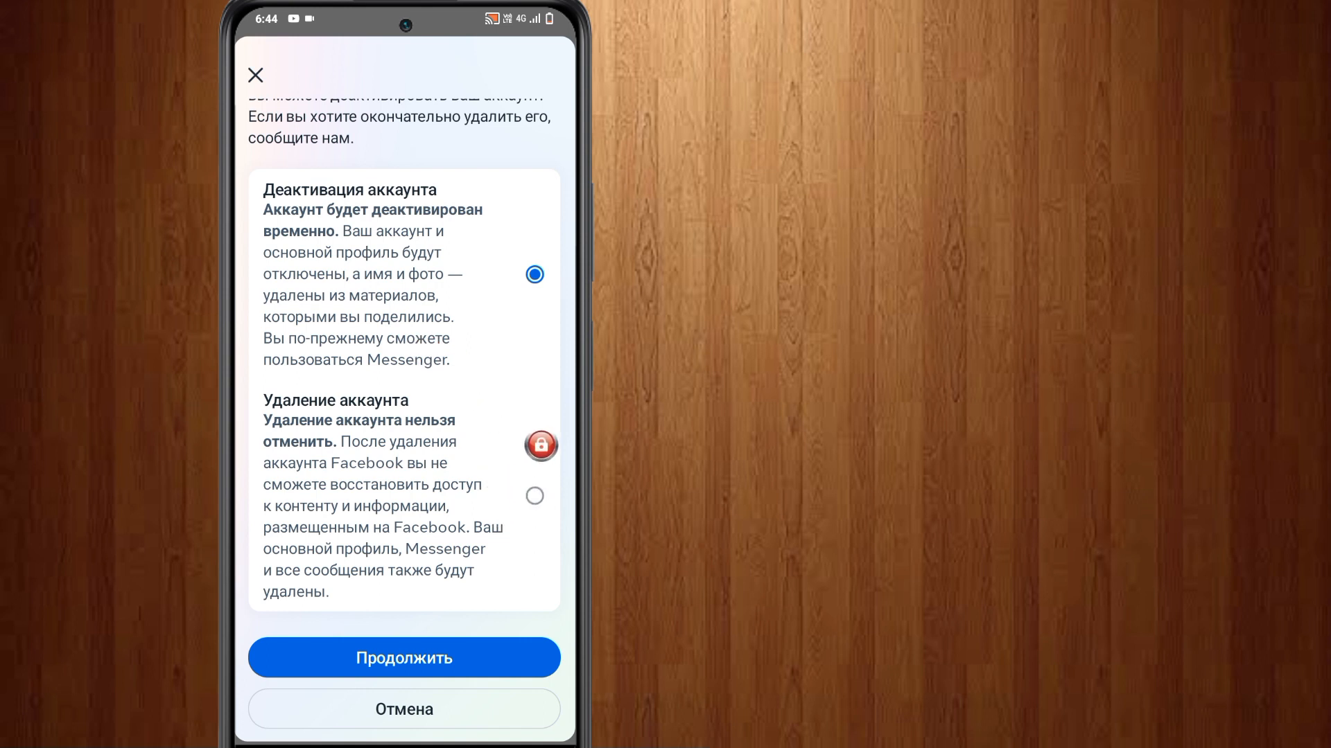
Select Удаление аккаунта and continue to the leaving-reasons list
{"action": "left_click", "coordinate": [533, 496]}
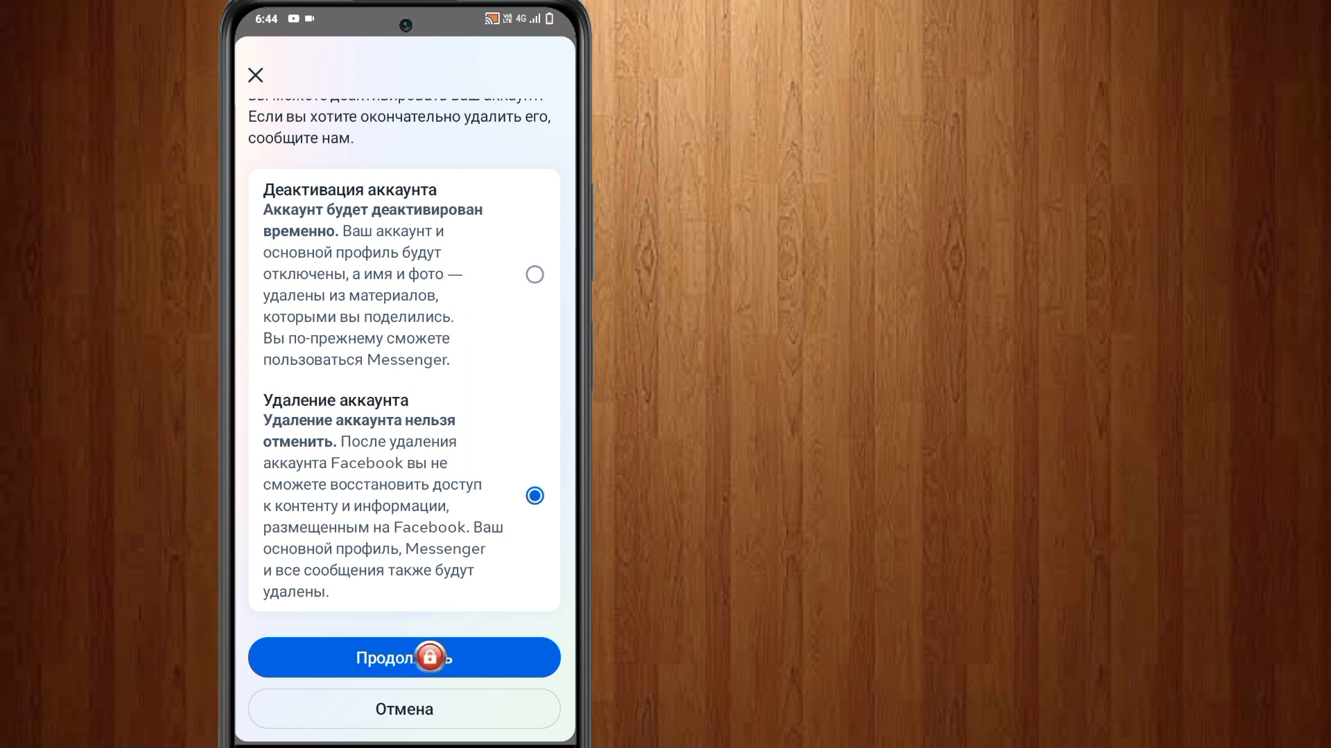
{"action": "left_click", "coordinate": [404, 657]}
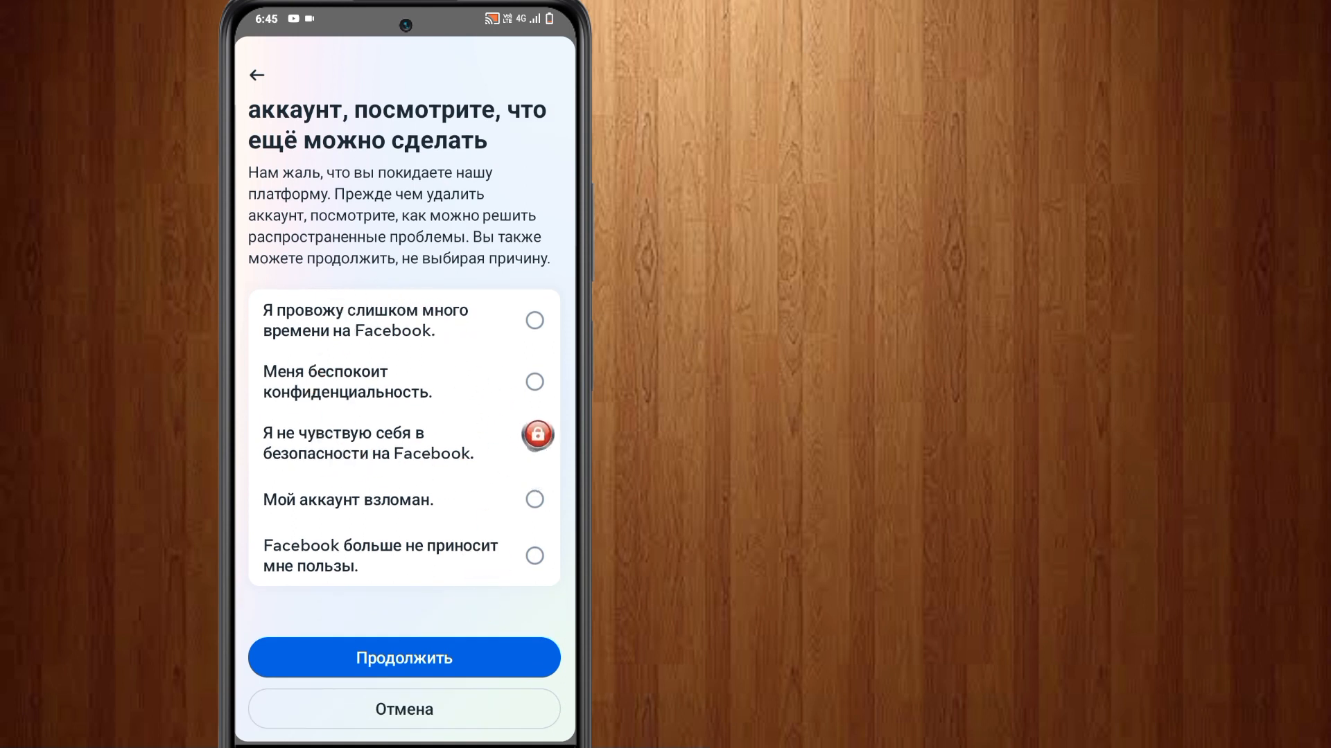
Give 'Я не чувствую себя в безопасности на Facebook' as the reason and skip safety suggestions
{"action": "left_click", "coordinate": [534, 442]}
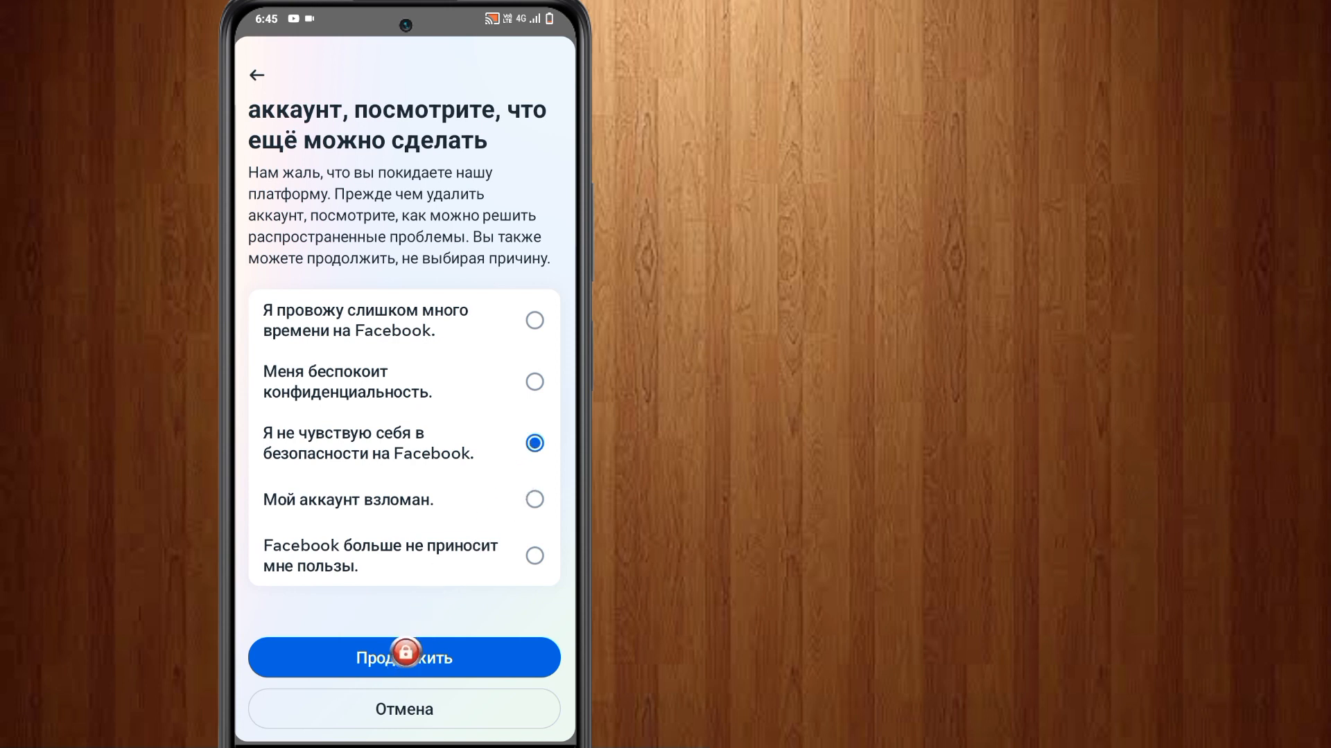
{"action": "left_click", "coordinate": [403, 657]}
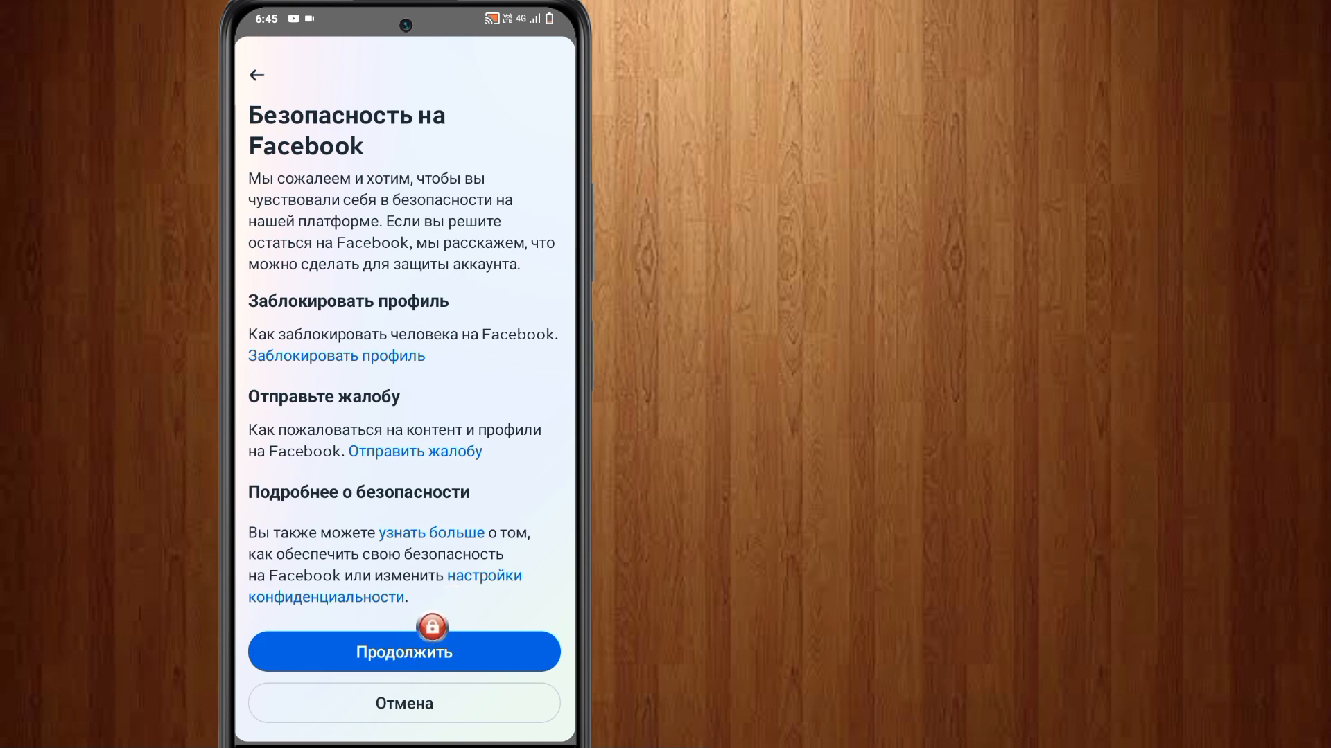
{"action": "left_click", "coordinate": [403, 652]}
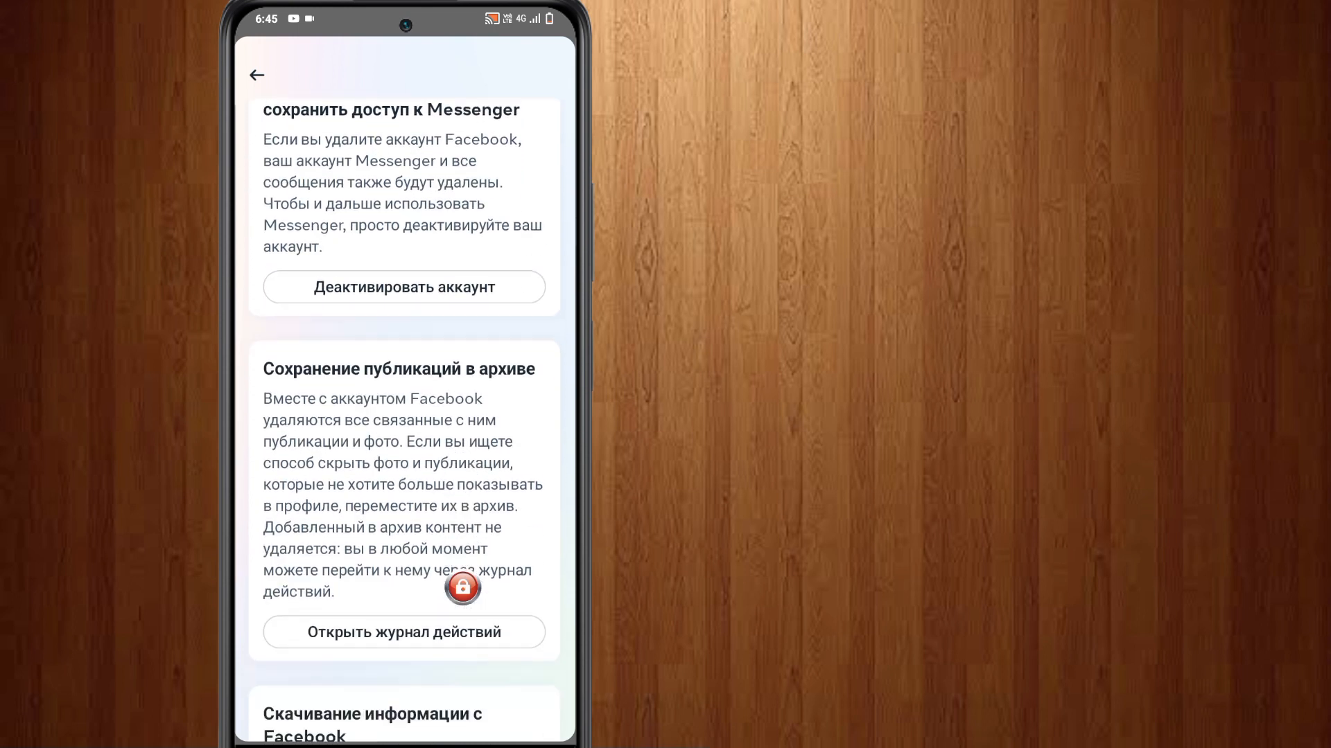
Skip the deactivate and archive alternatives to reach the password re-entry screen
{"action": "scroll", "scroll_direction": "down", "scroll_amount": 3}
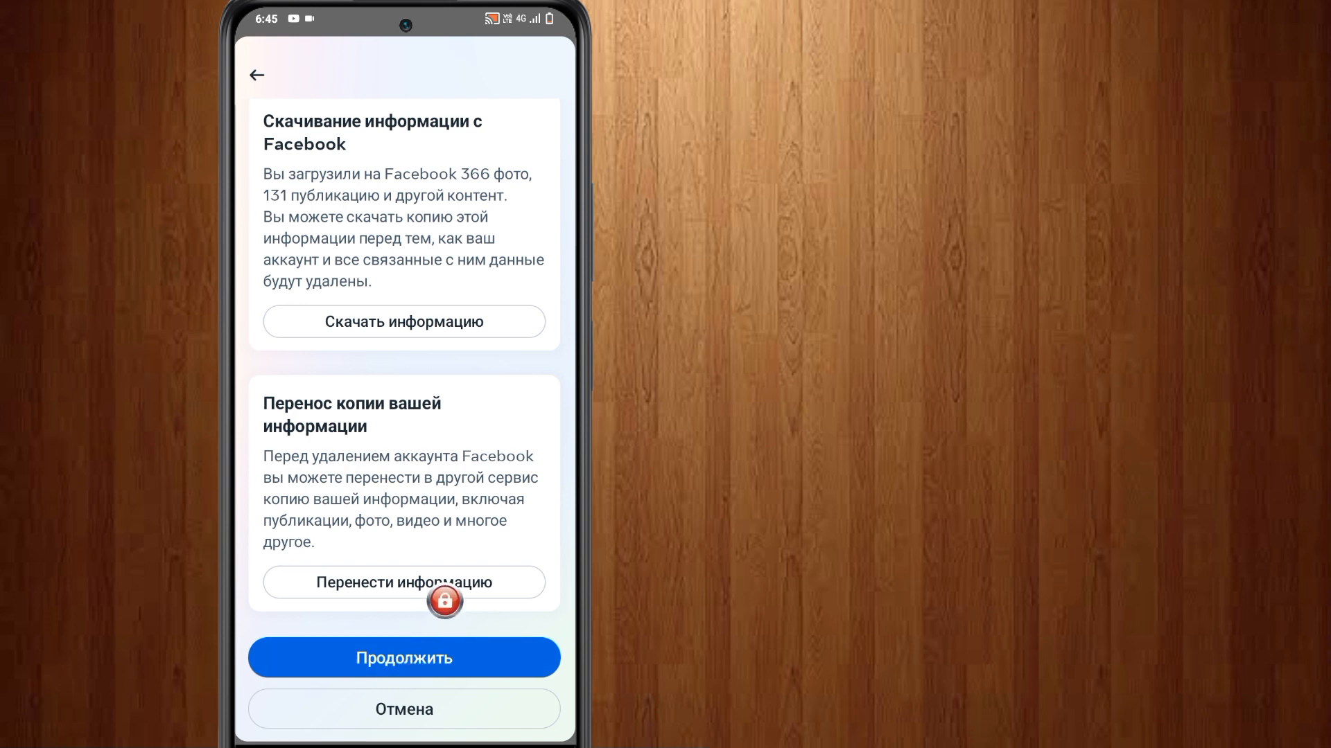
{"action": "left_click", "coordinate": [404, 658]}
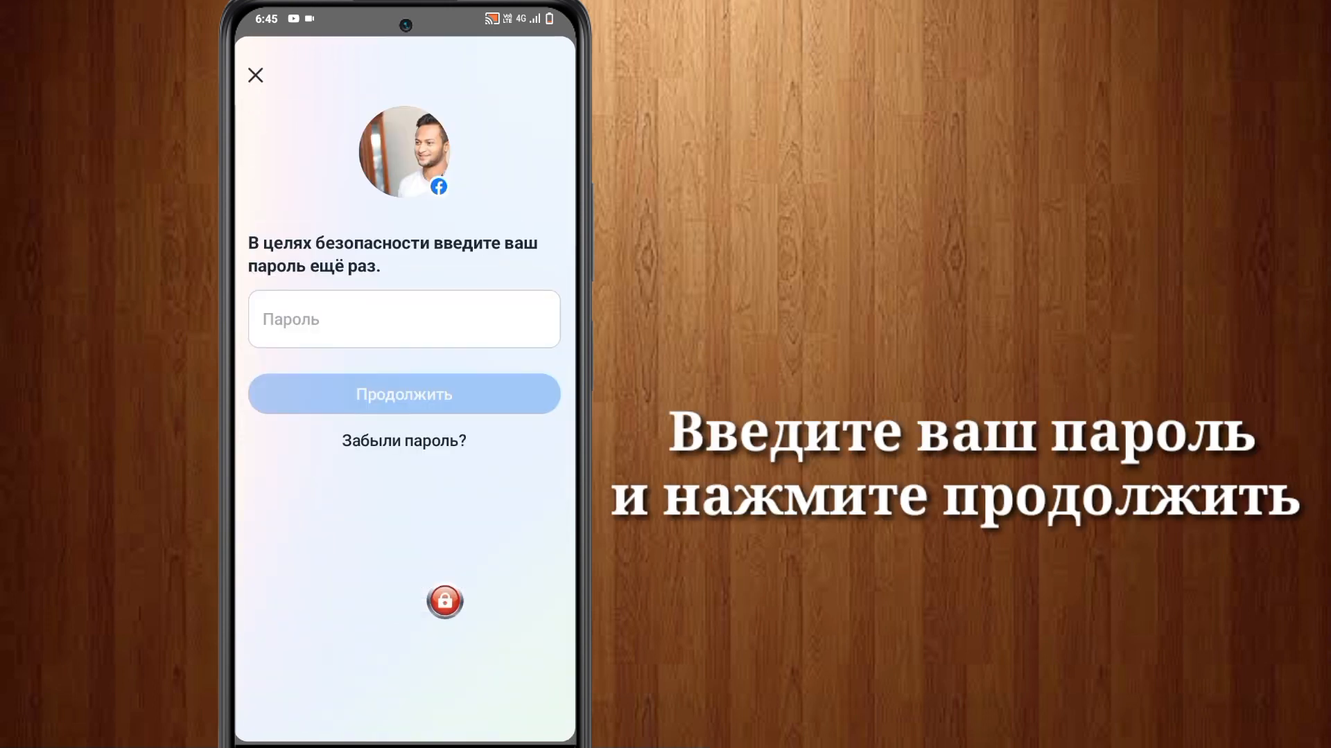